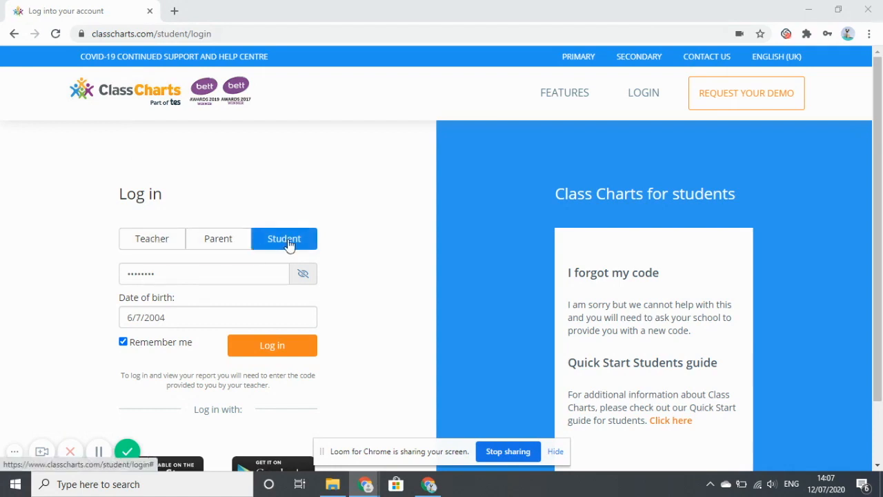
mouse_move(114, 224)
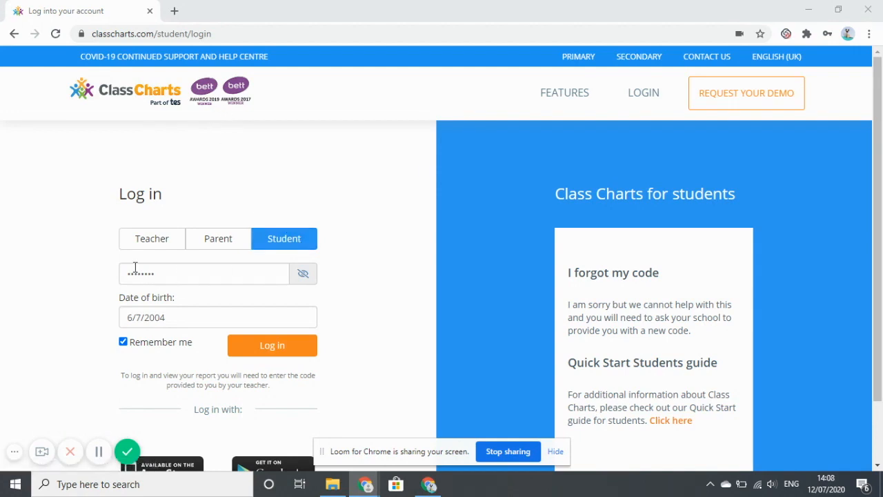
Log in to the student account with the entered access code and date of birth
left_click(272, 345)
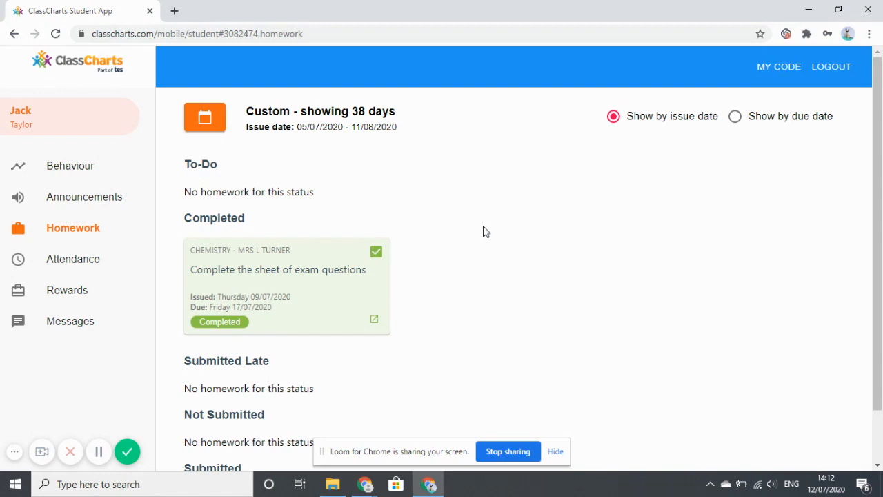
mouse_move(321, 154)
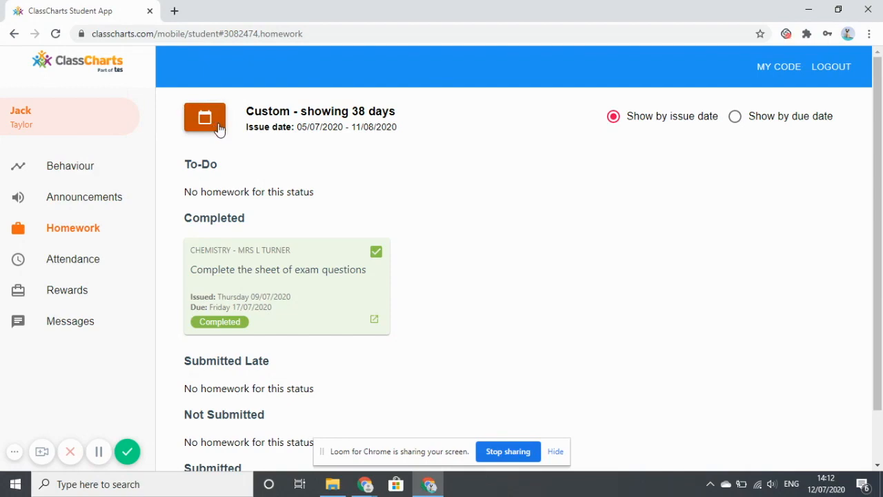
Show homework since August and order the list by due date
left_click(204, 117)
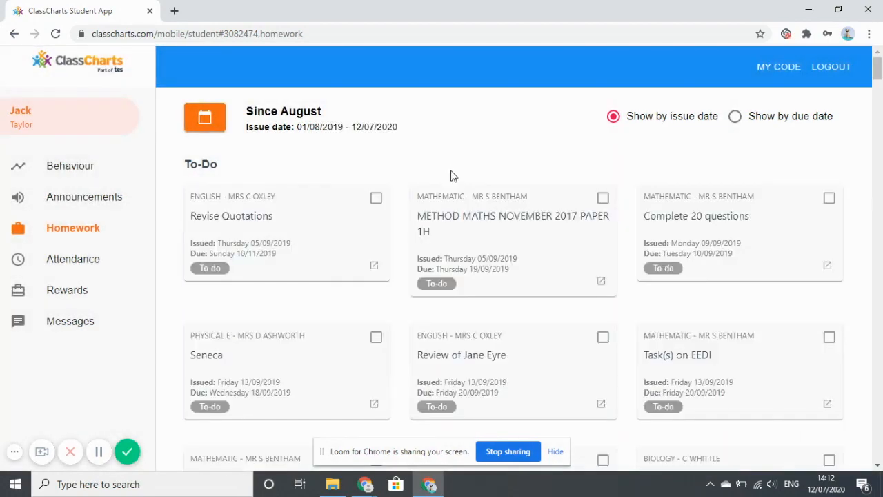
mouse_move(328, 166)
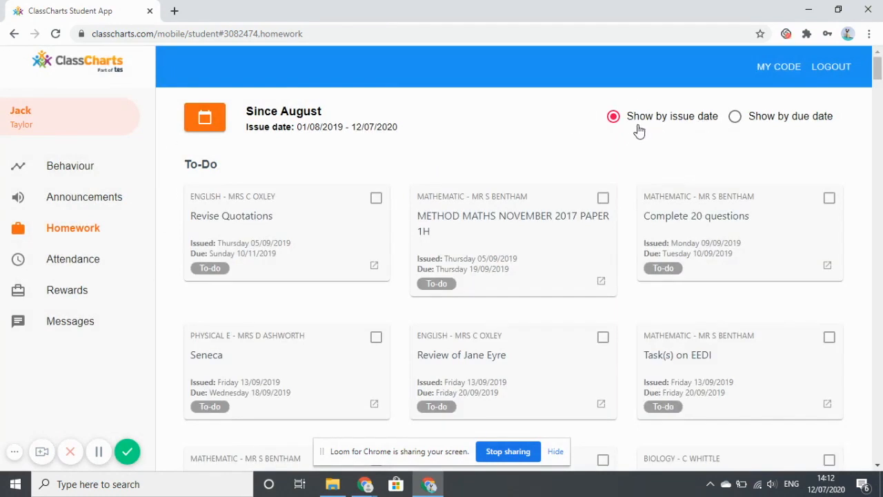
mouse_move(625, 138)
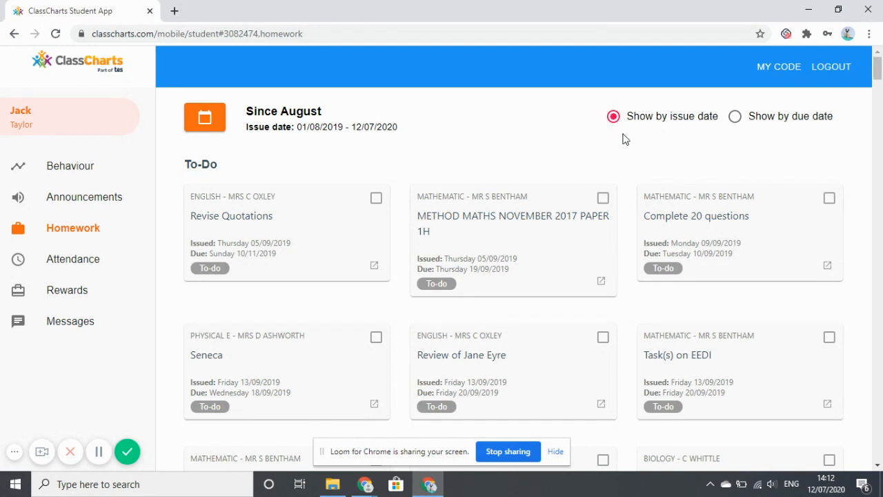
left_click(734, 116)
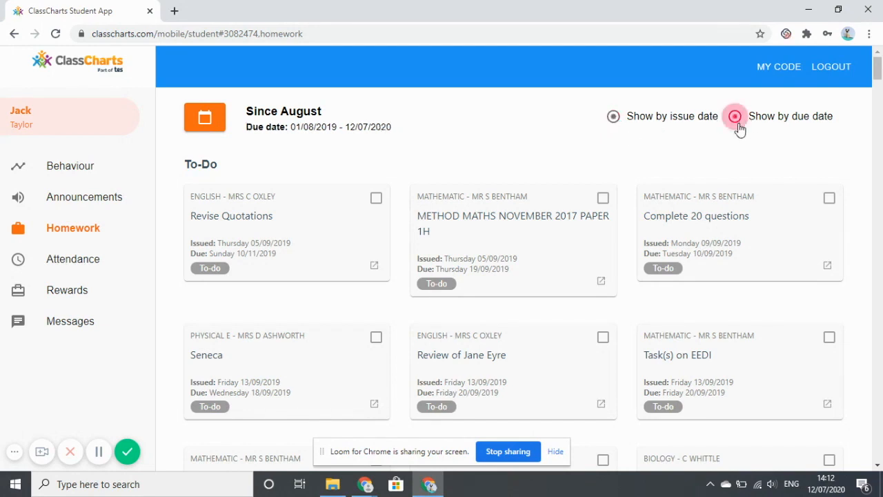
left_click(734, 116)
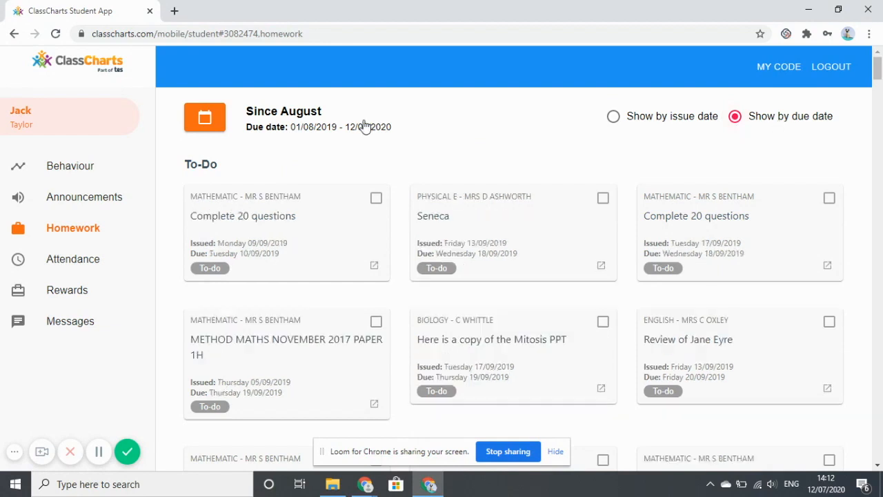
mouse_move(497, 162)
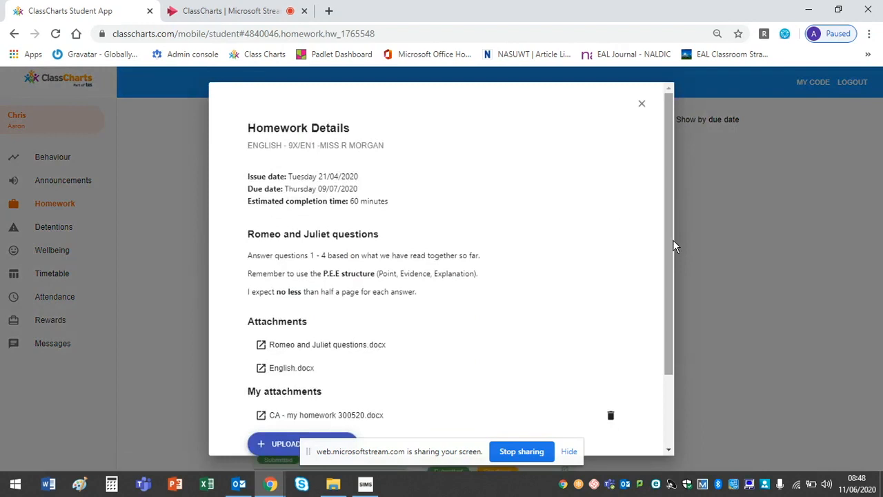
Begin uploading an attachment to the Romeo and Juliet questions homework
scroll("down", 3)
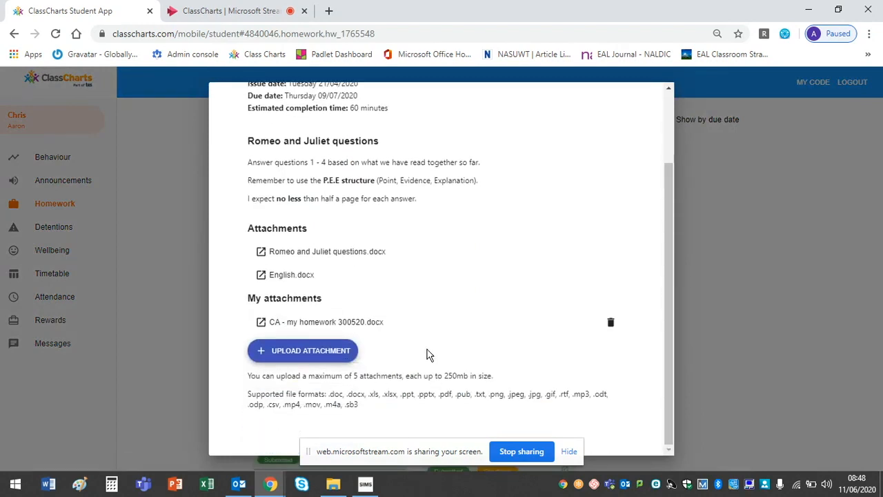
mouse_move(347, 354)
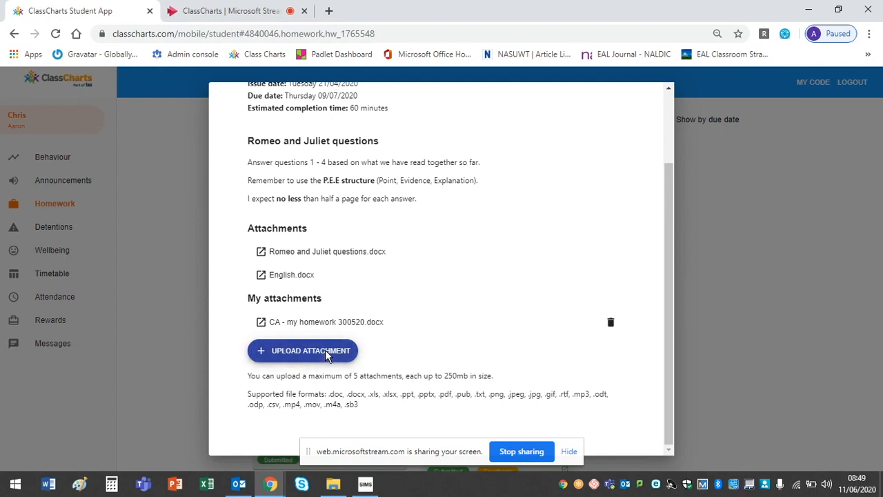
left_click(303, 351)
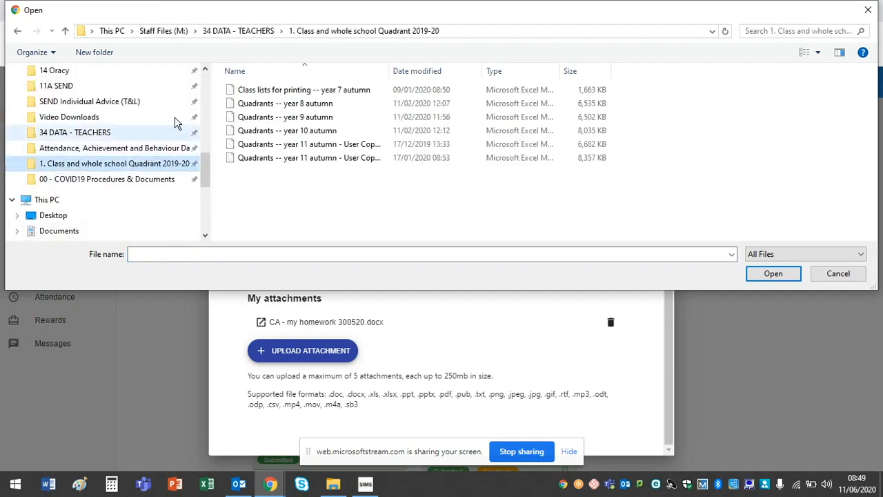
Select 'CA - my homework 300520' from the School Work folder and confirm the upload
scroll("up", 3)
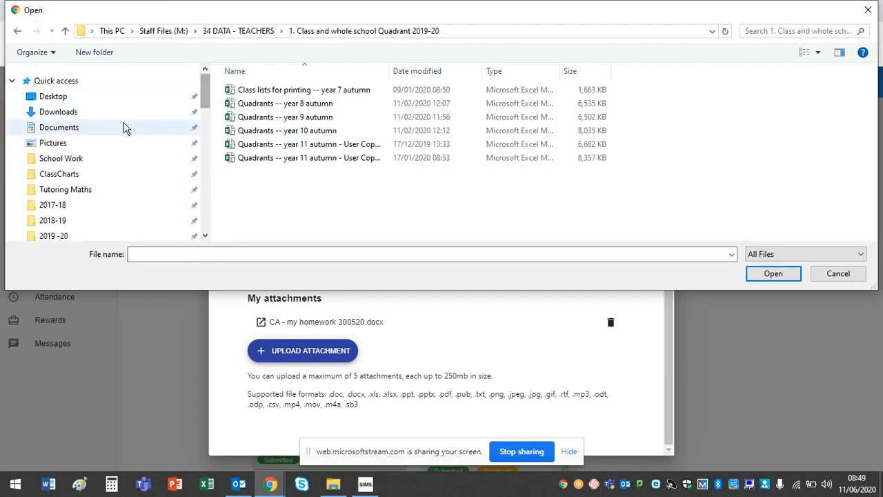
left_click(60, 158)
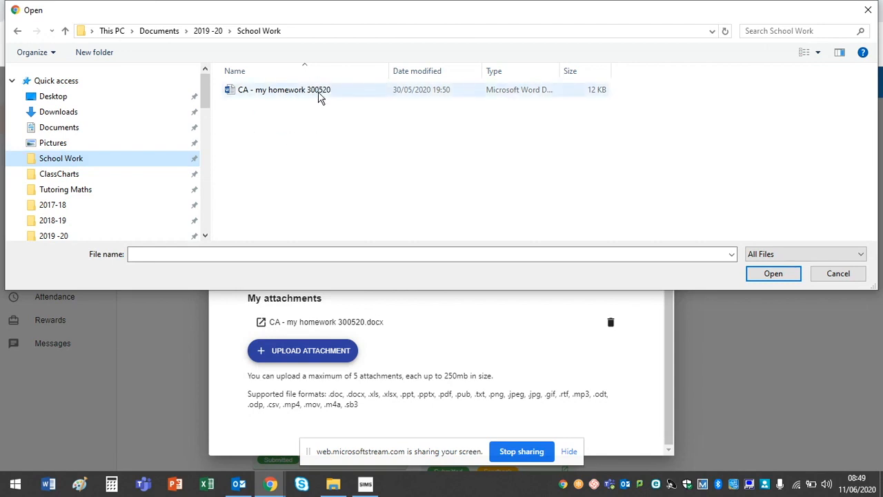
left_click(284, 90)
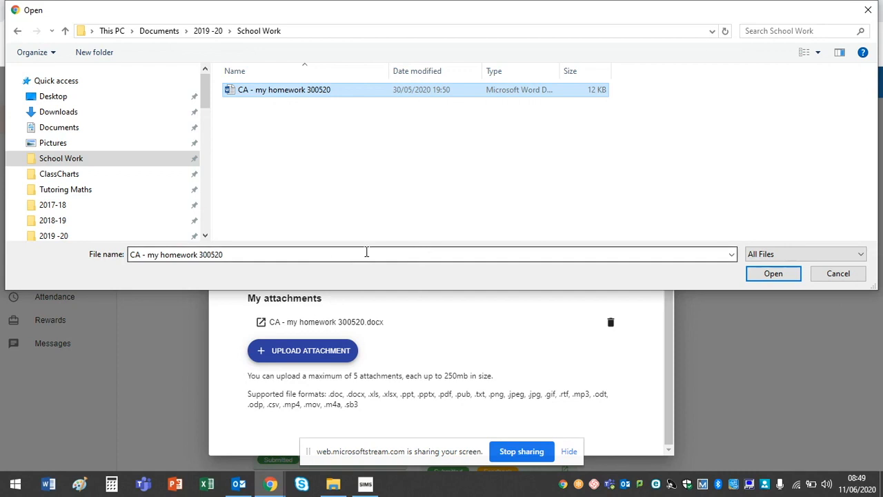
scroll("down", 3)
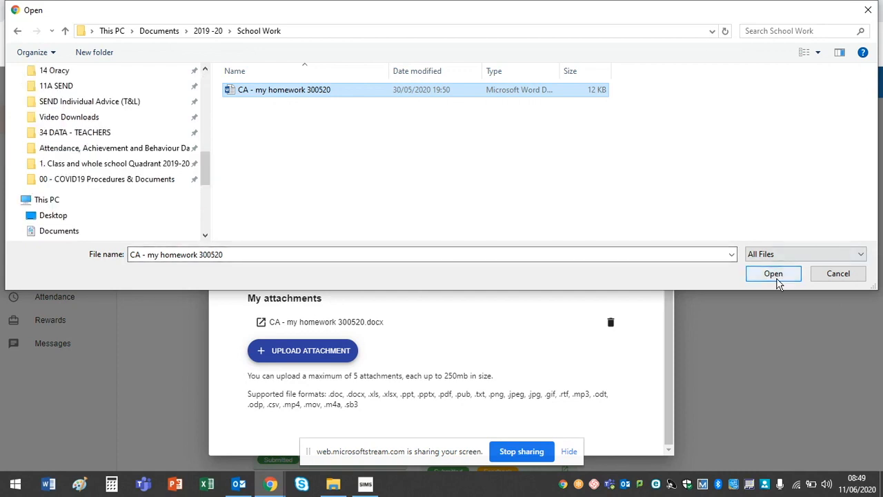
left_click(774, 273)
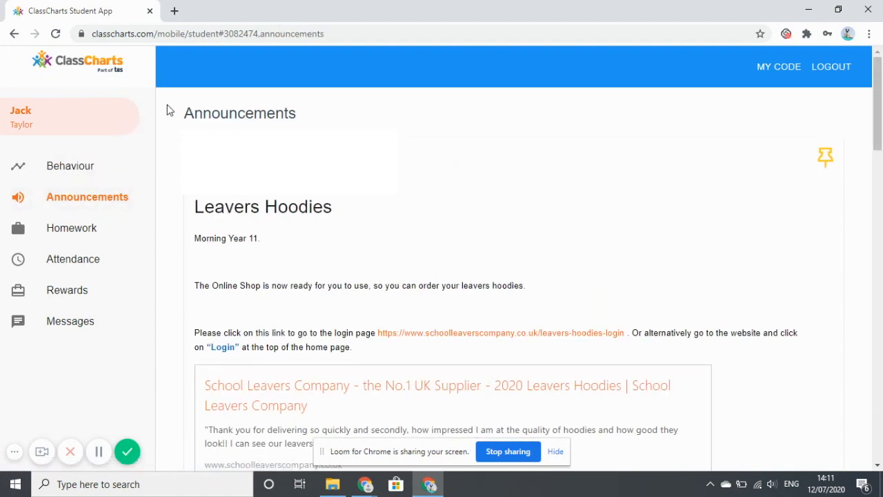
mouse_move(174, 125)
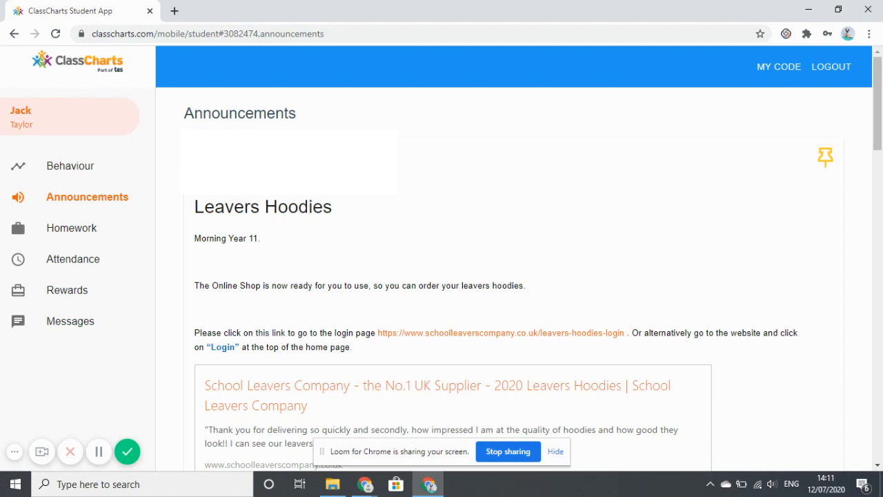
mouse_move(203, 126)
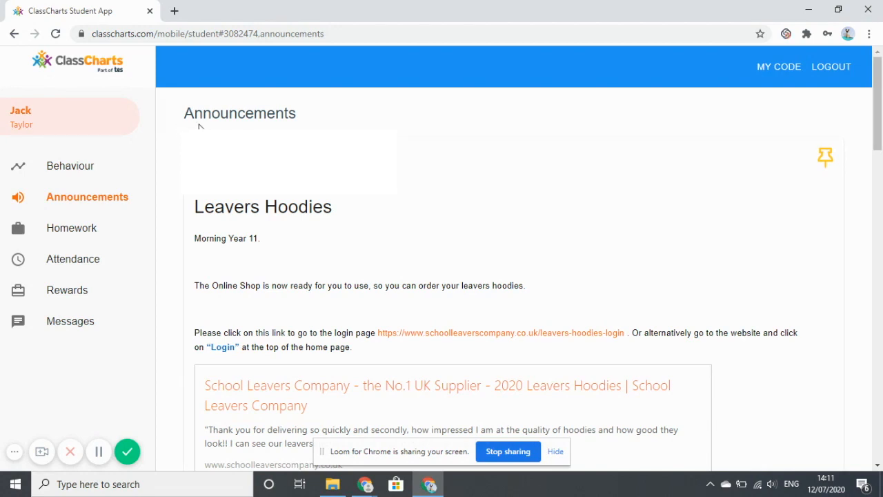
mouse_move(178, 127)
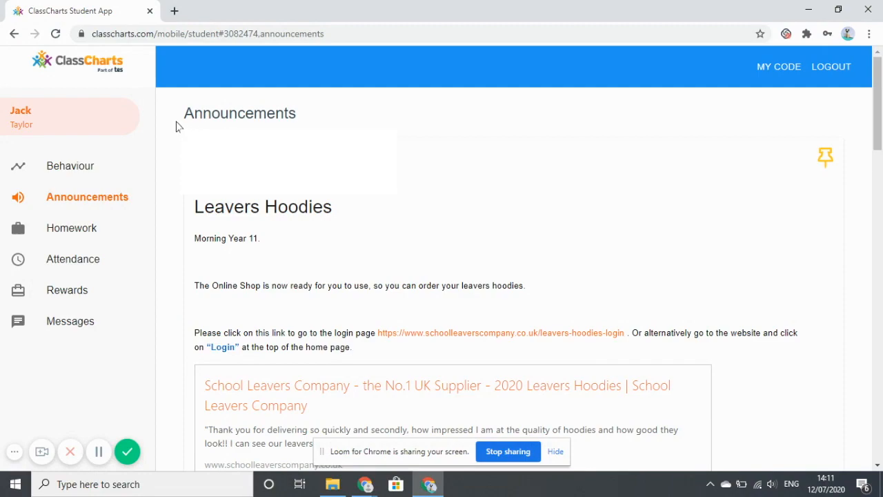